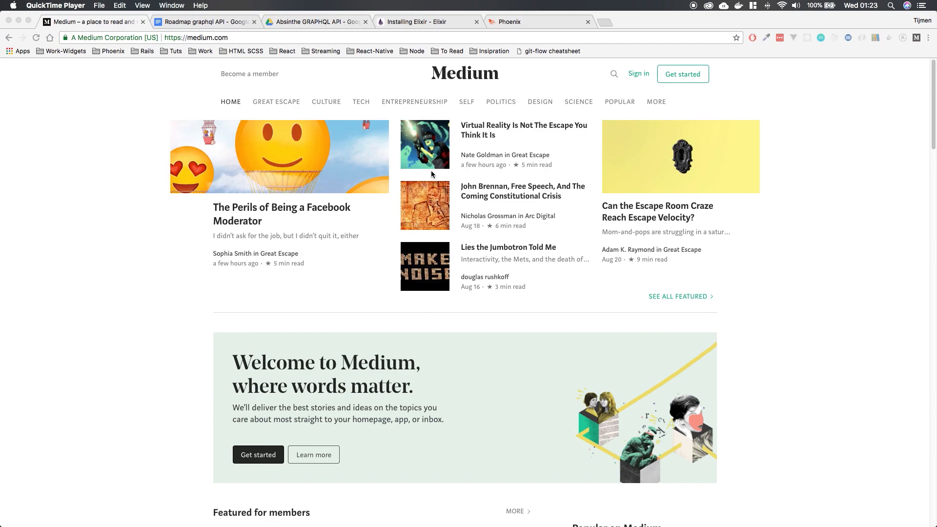
# Step: Scroll through the Medium homepage's featured stories, then switch to the Roadmap graphql API document
pyautogui.scroll(-3)
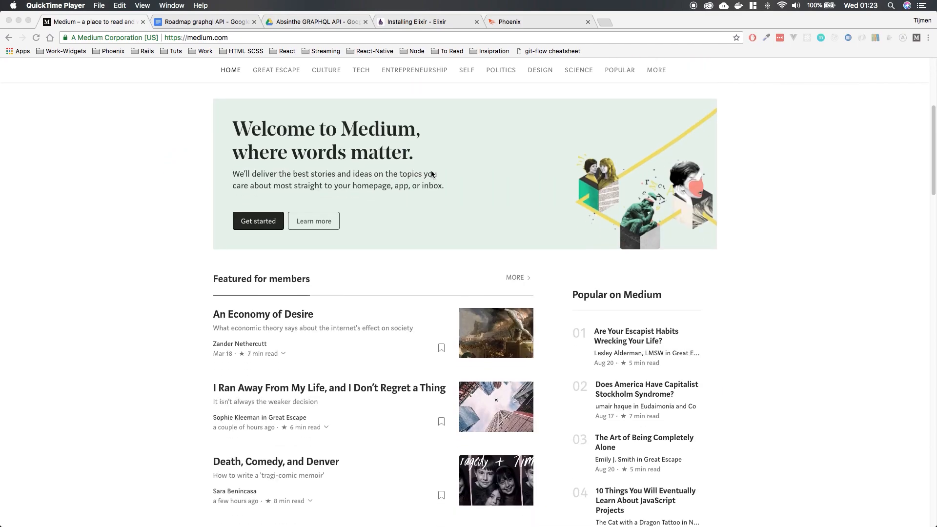
pyautogui.scroll(-3)
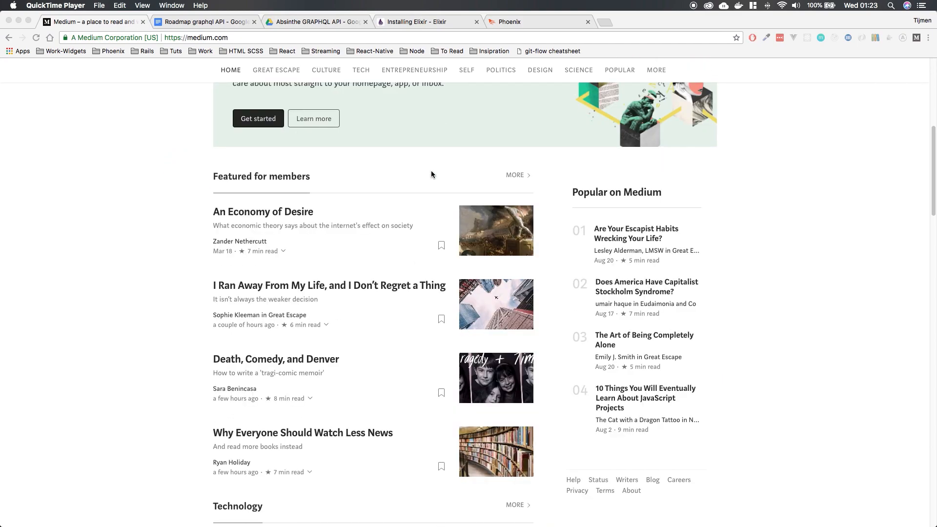
pyautogui.scroll(-3)
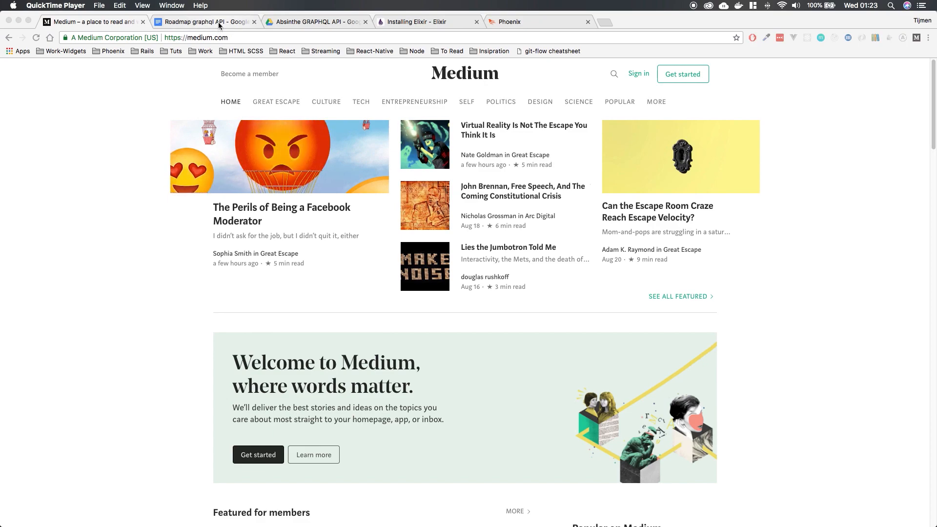
pyautogui.click(203, 22)
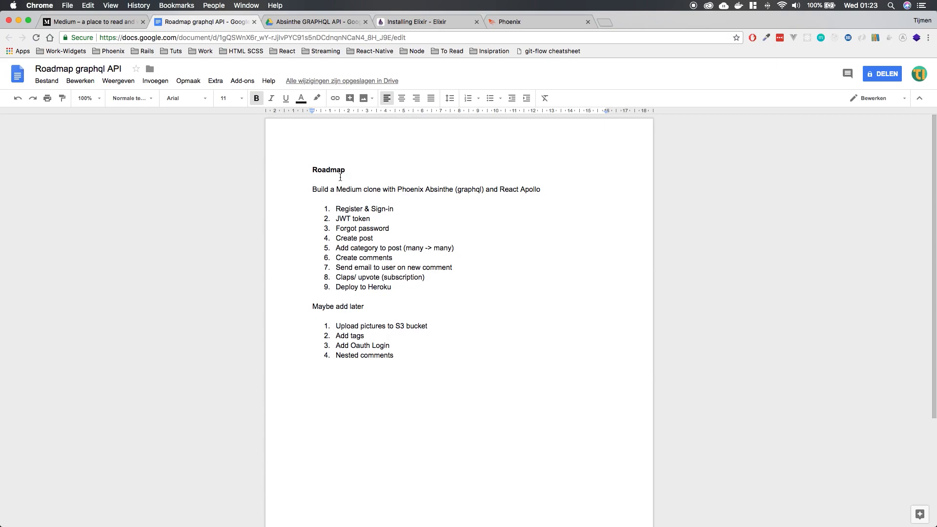
pyautogui.moveTo(438, 218)
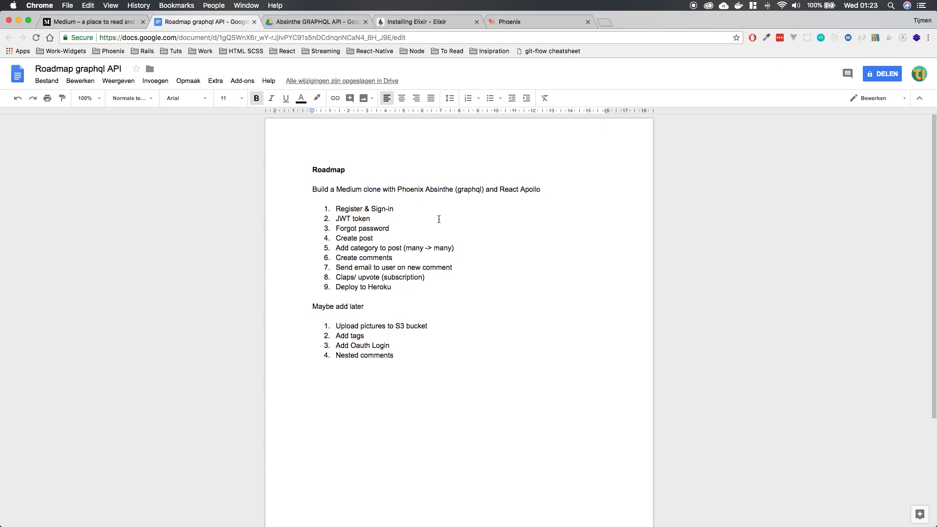
pyautogui.moveTo(408, 215)
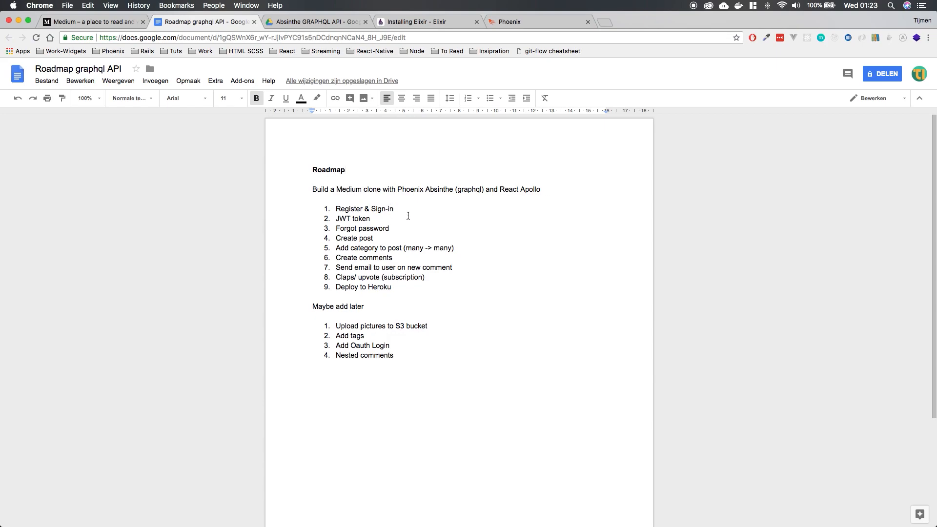
pyautogui.moveTo(421, 188)
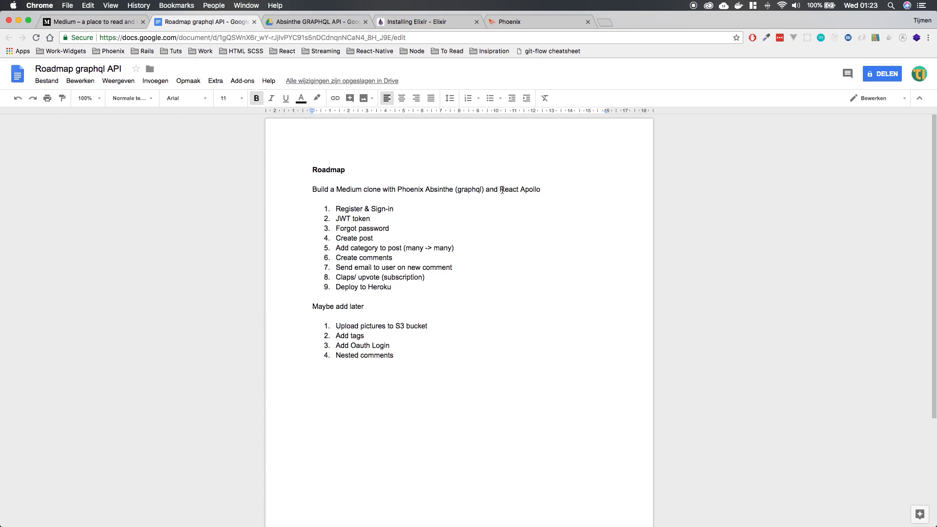
pyautogui.moveTo(515, 192)
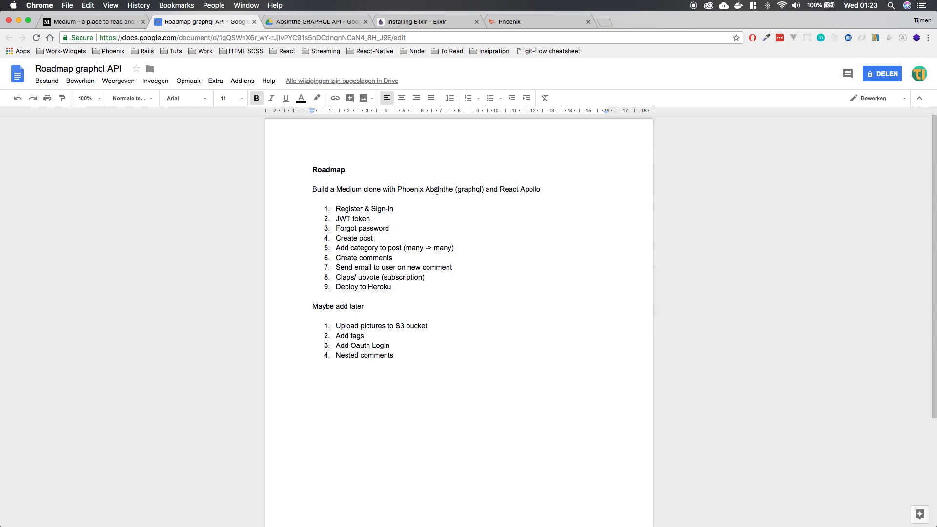
pyautogui.moveTo(512, 237)
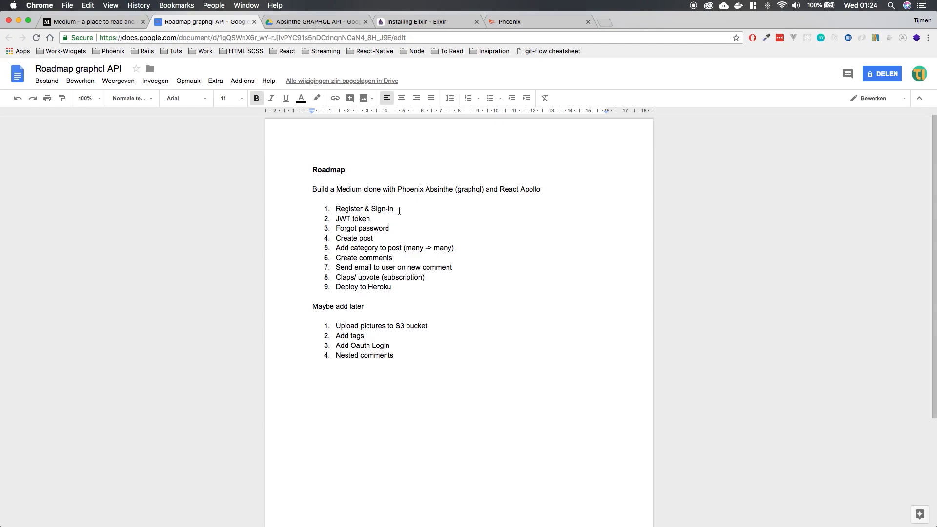
pyautogui.moveTo(426, 226)
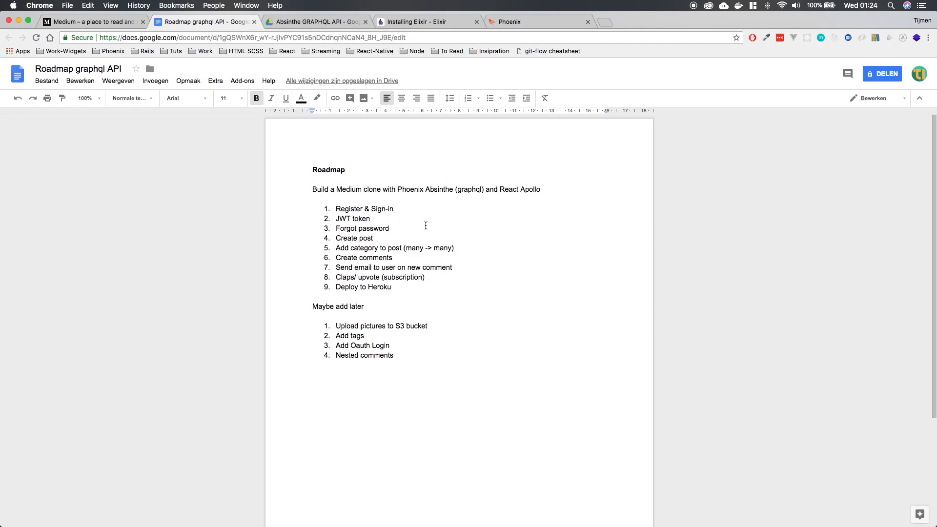
pyautogui.moveTo(413, 211)
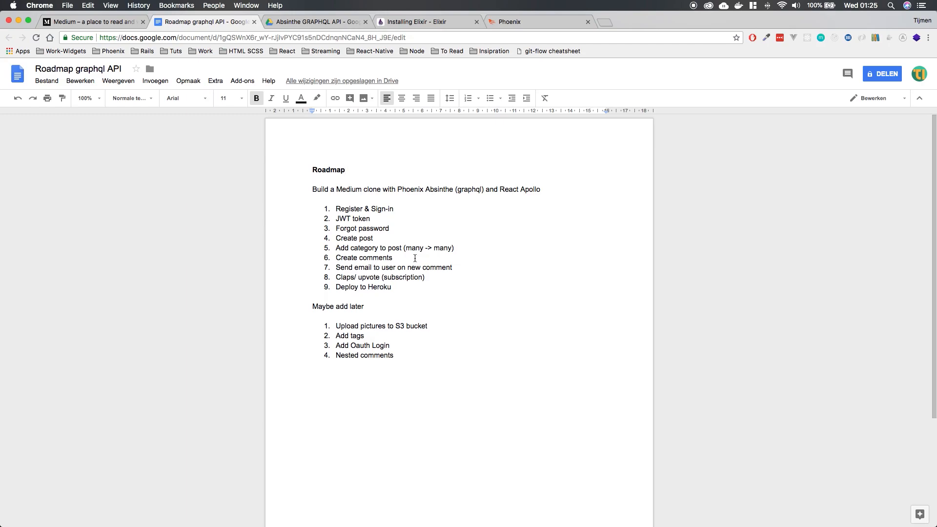
pyautogui.moveTo(376, 278)
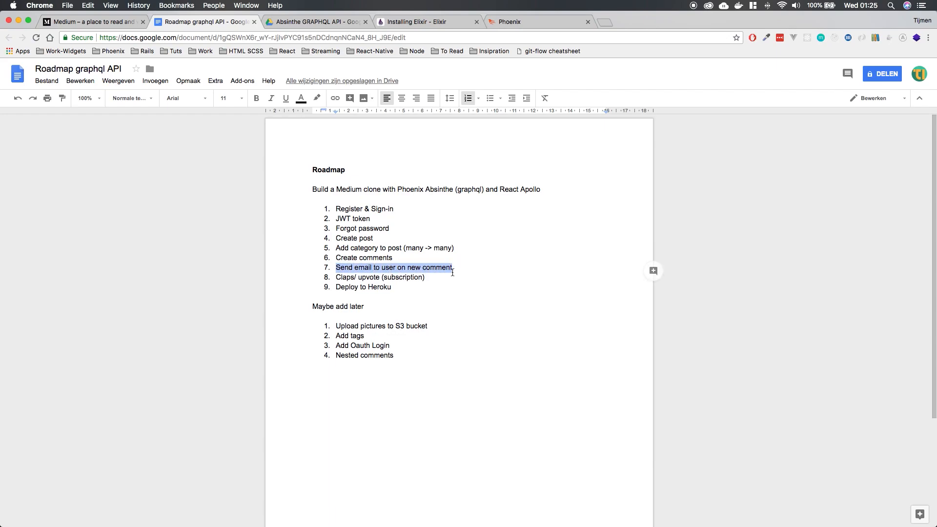
pyautogui.moveTo(461, 288)
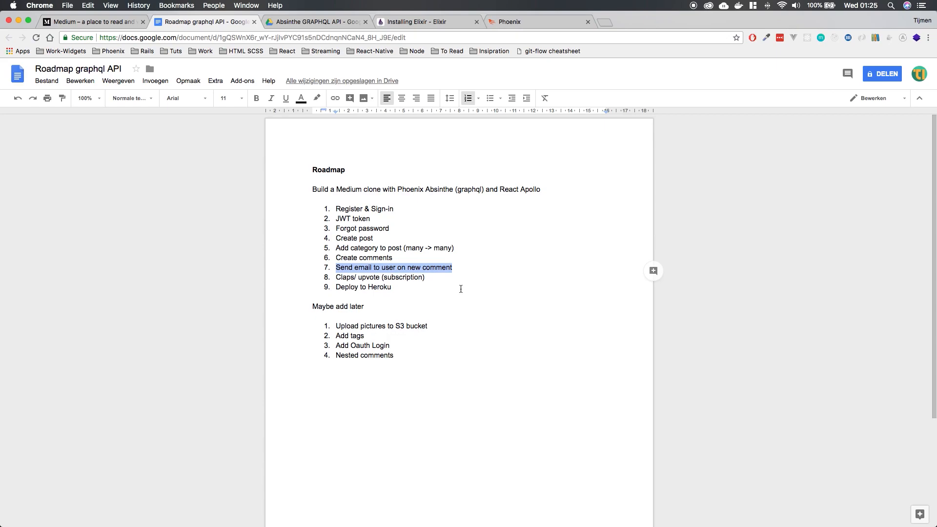
pyautogui.click(452, 268)
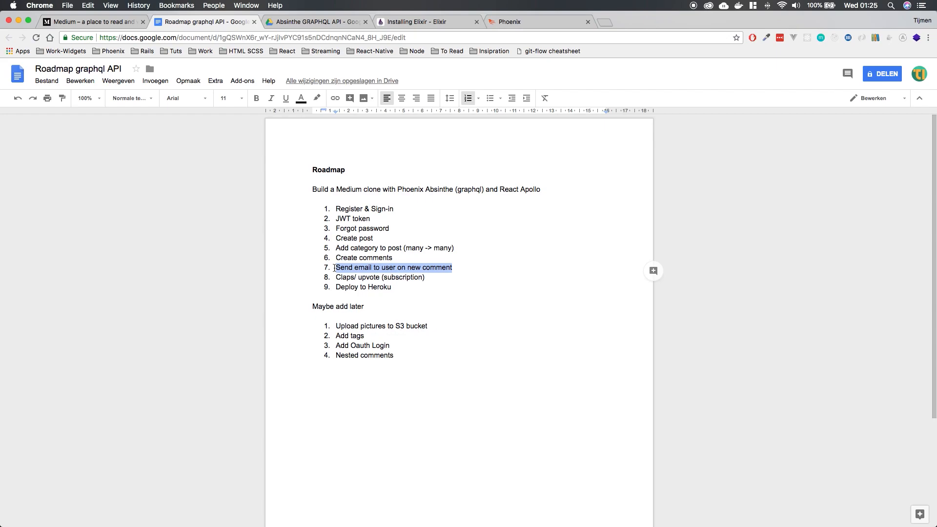
pyautogui.click(455, 267)
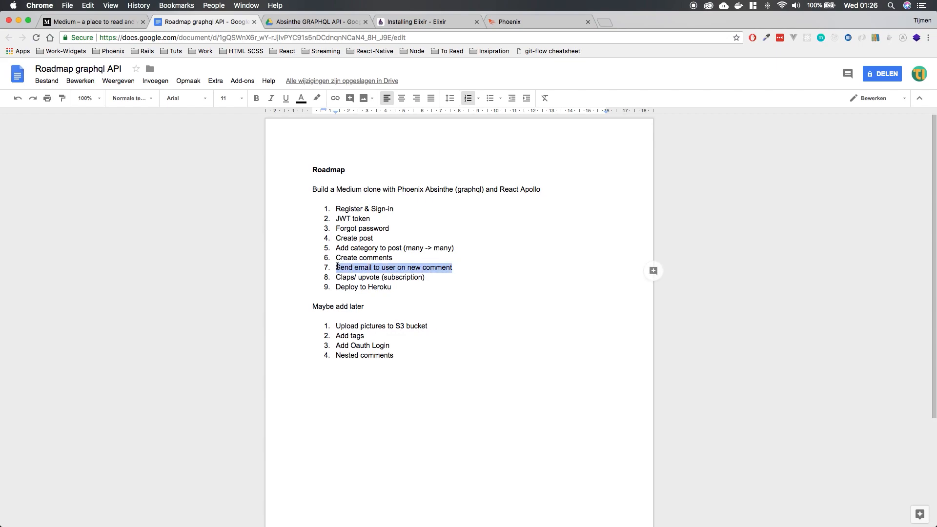
pyautogui.click(455, 267)
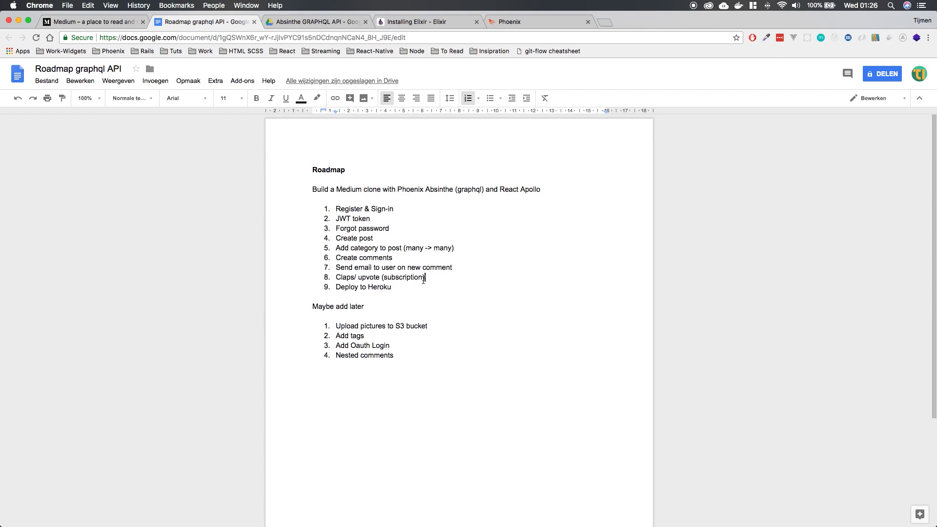
pyautogui.doubleClick(402, 277)
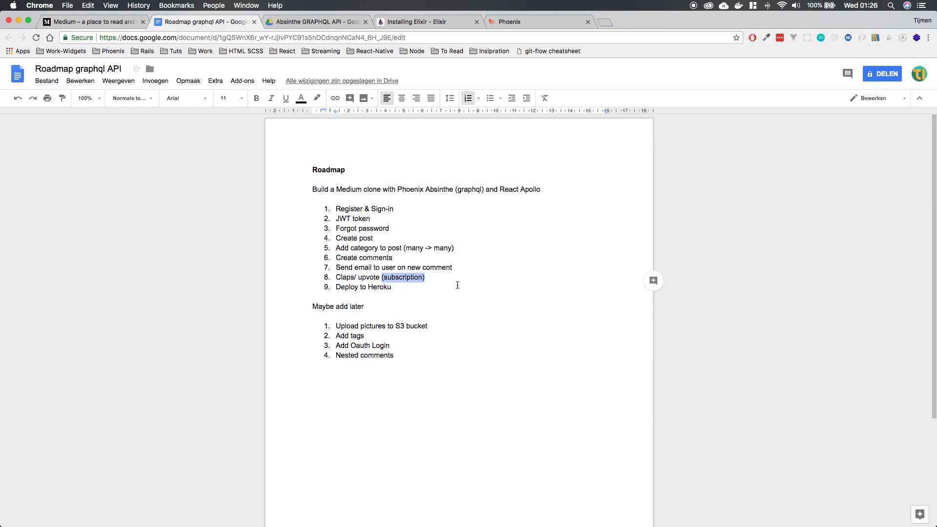
pyautogui.moveTo(454, 287)
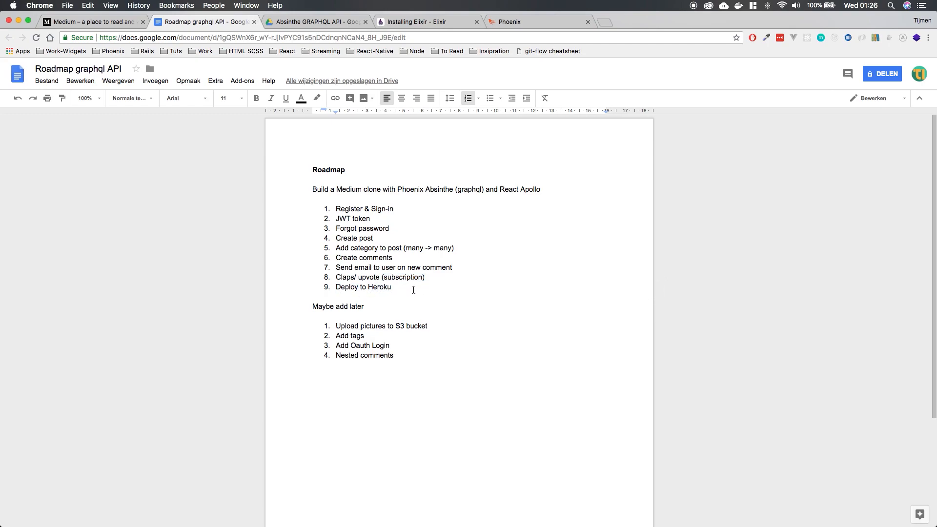
pyautogui.moveTo(337, 208); pyautogui.dragTo(389, 287)
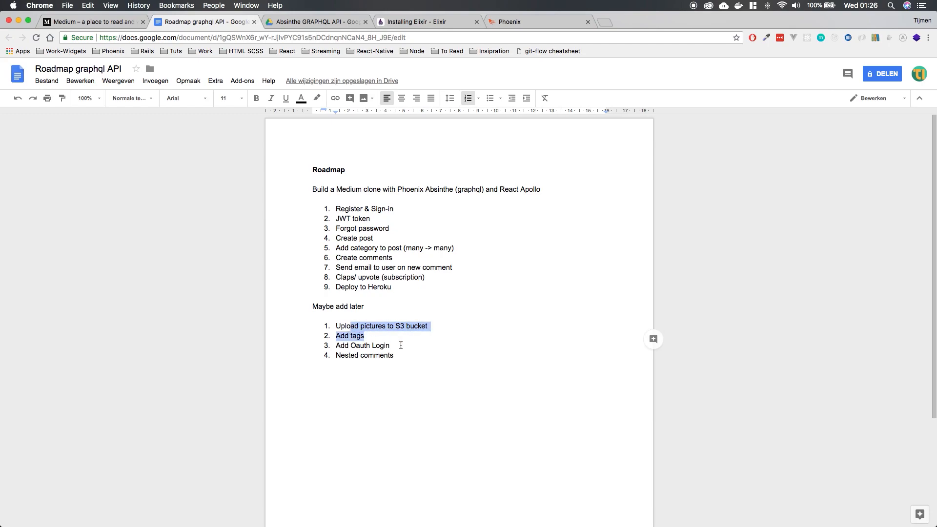
pyautogui.click(393, 247)
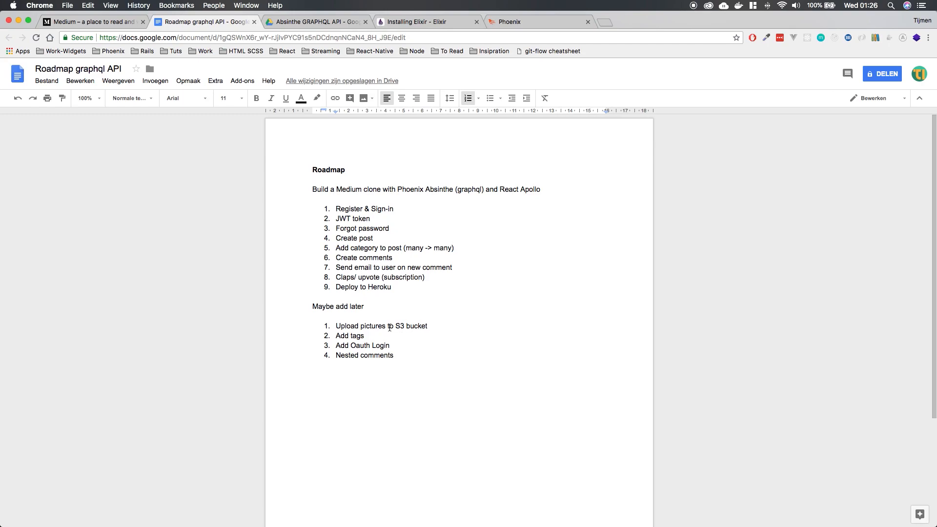
pyautogui.click(365, 335)
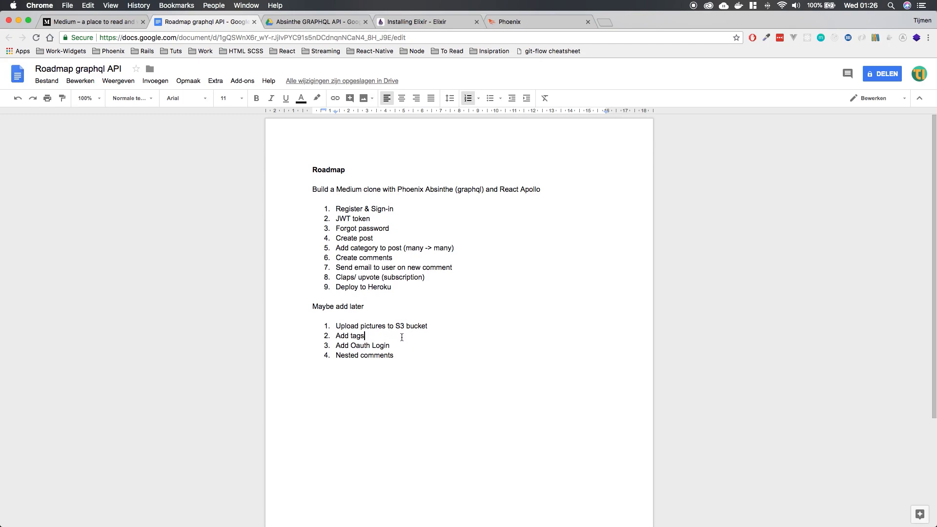
pyautogui.click(373, 238)
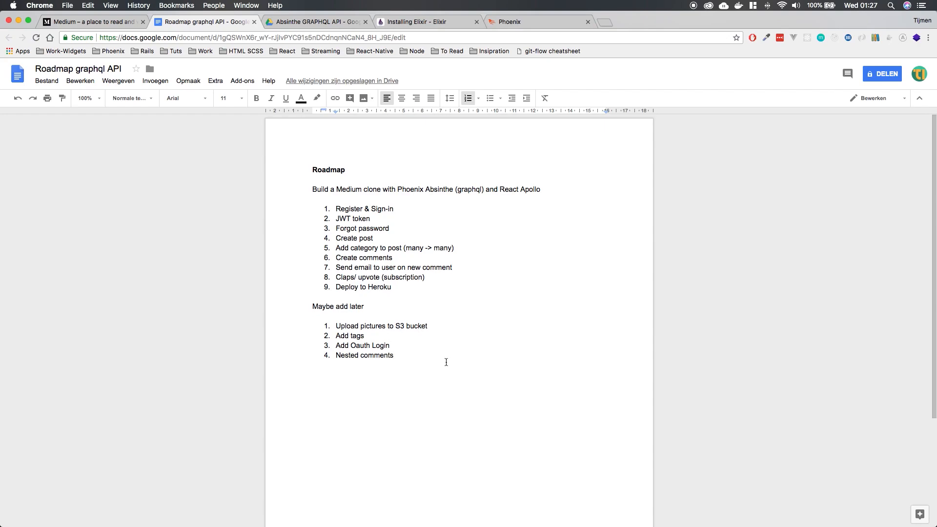
pyautogui.moveTo(445, 359)
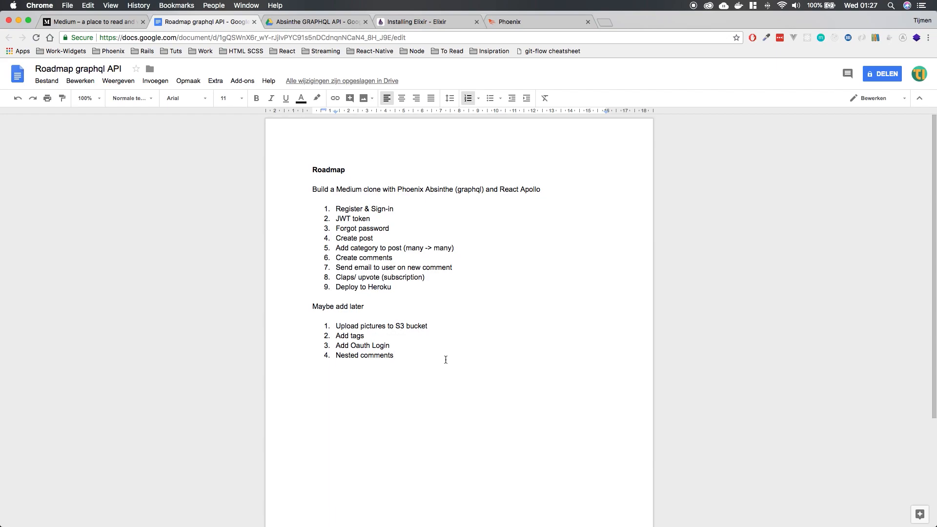
pyautogui.moveTo(389, 321)
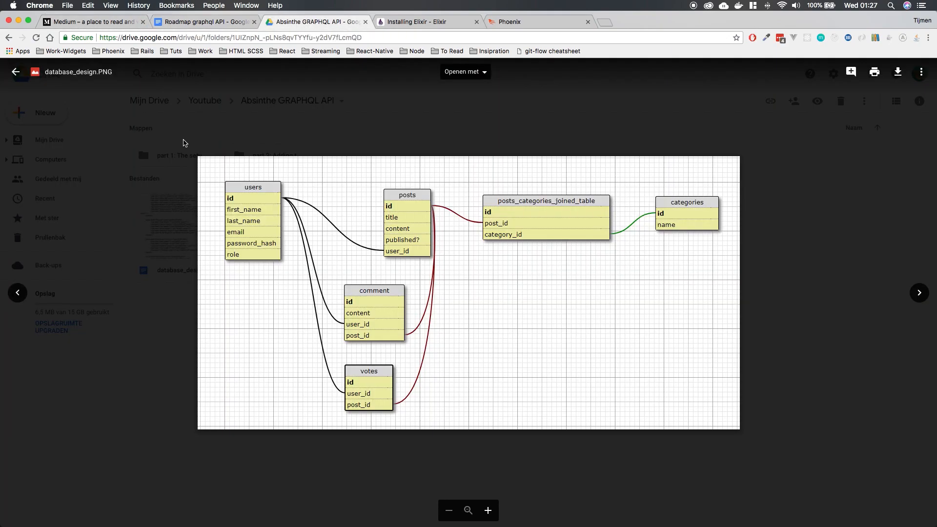
pyautogui.moveTo(238, 185)
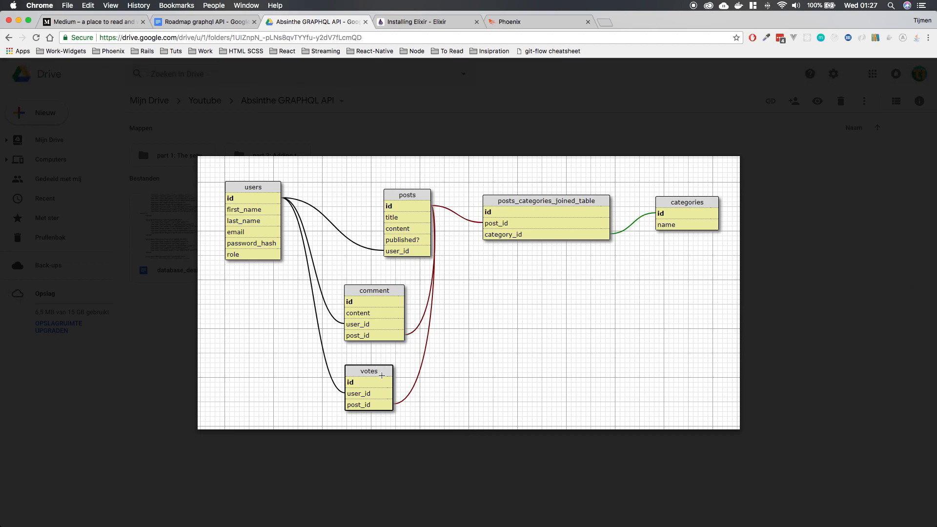
pyautogui.moveTo(395, 305)
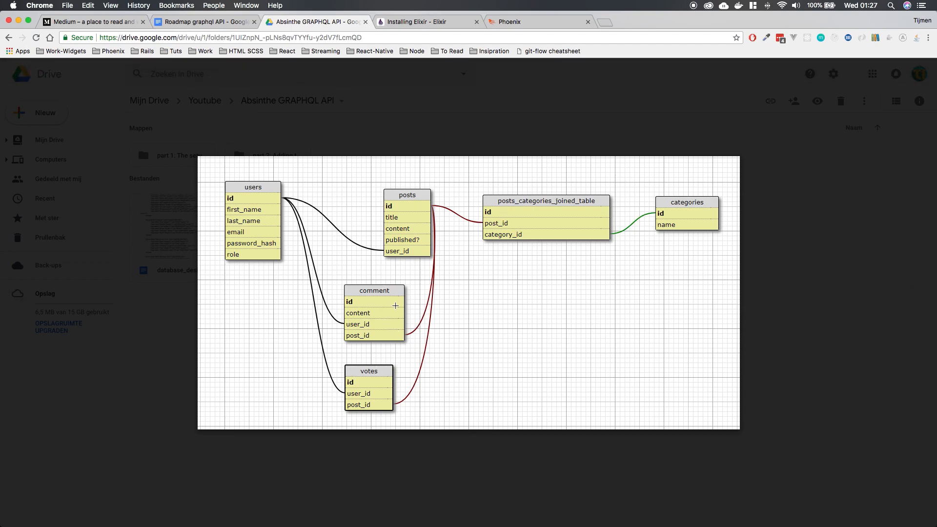
pyautogui.moveTo(384, 325)
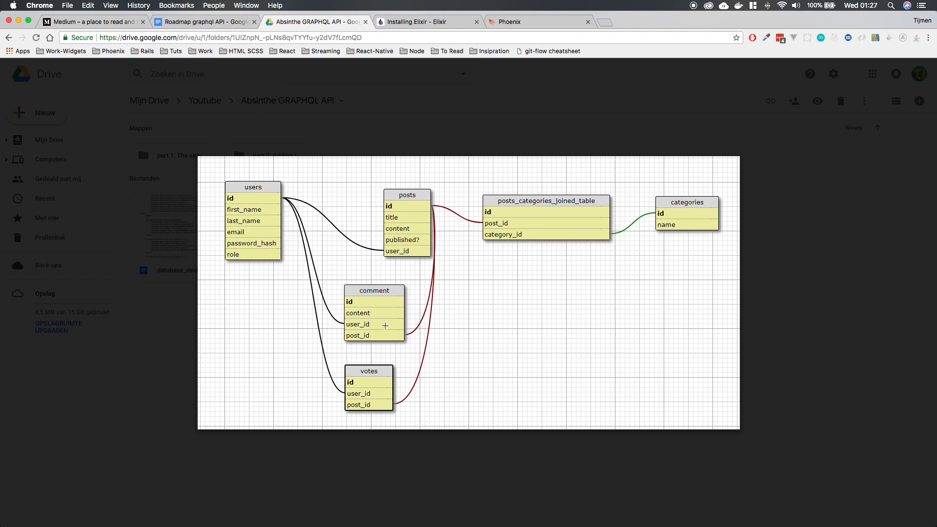
pyautogui.moveTo(389, 324)
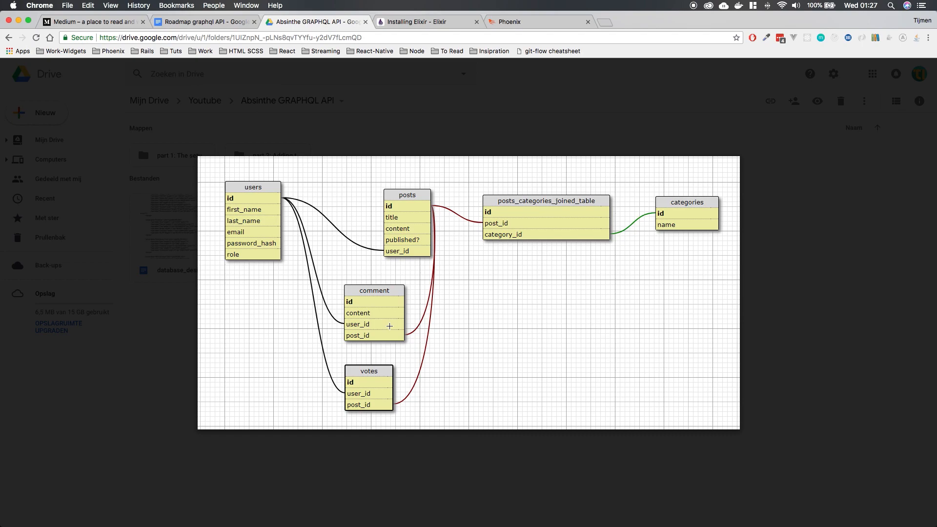
pyautogui.moveTo(397, 334)
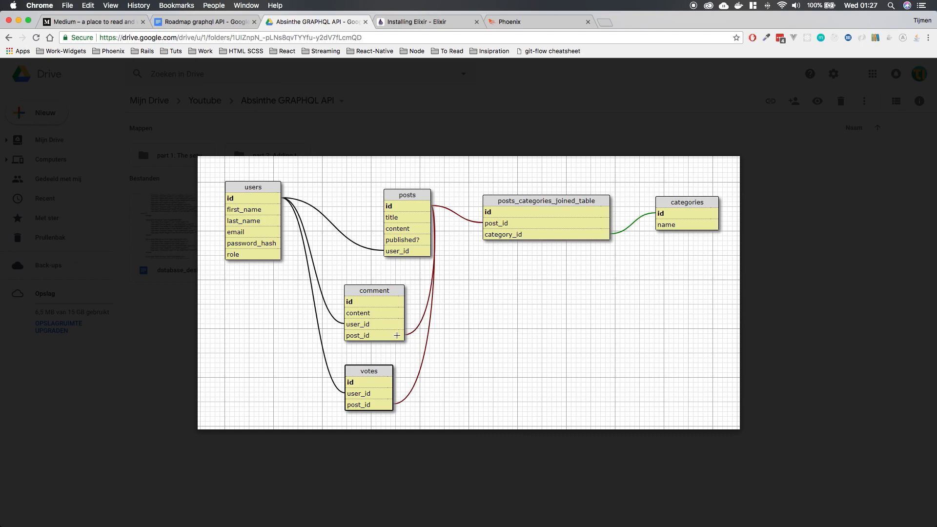
pyautogui.moveTo(462, 195)
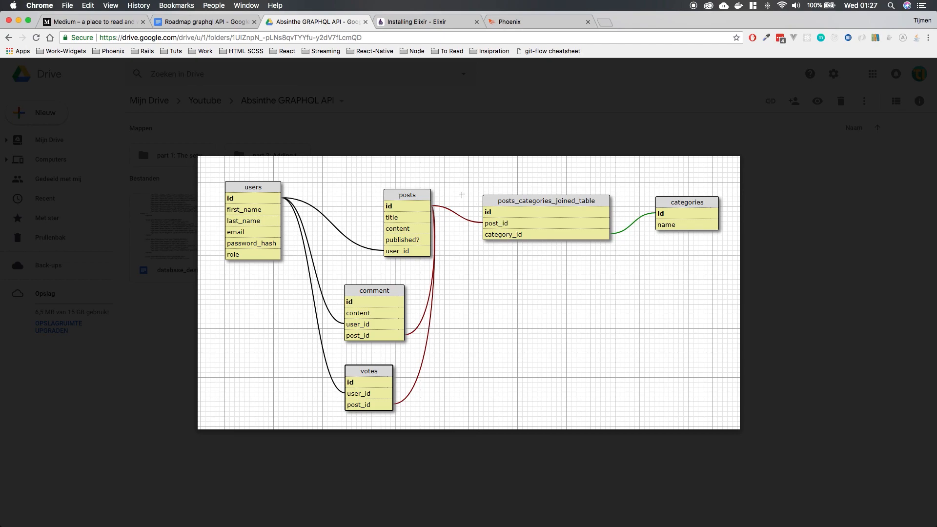
# Step: Open database_design.PNG from the Absinthe GRAPHQL API folder in the Drive preview viewer
pyautogui.doubleClick(182, 270)
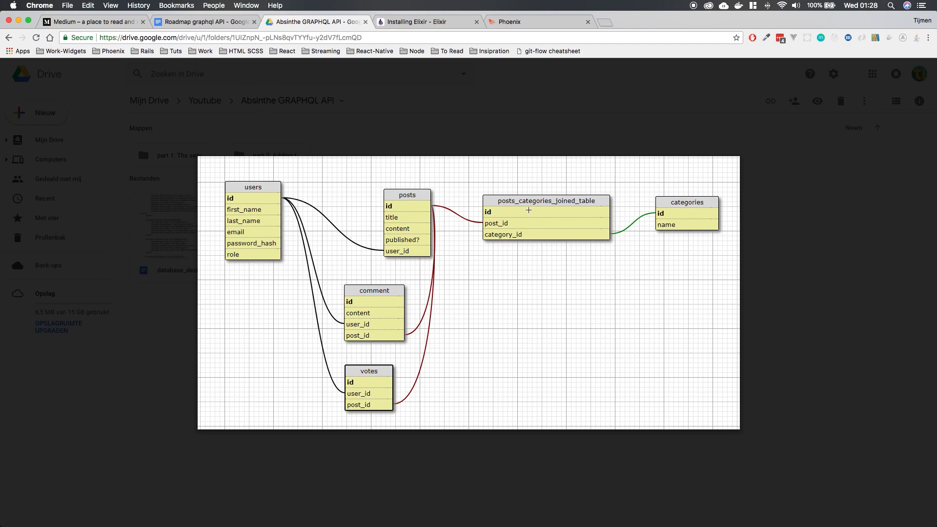
pyautogui.doubleClick(175, 269)
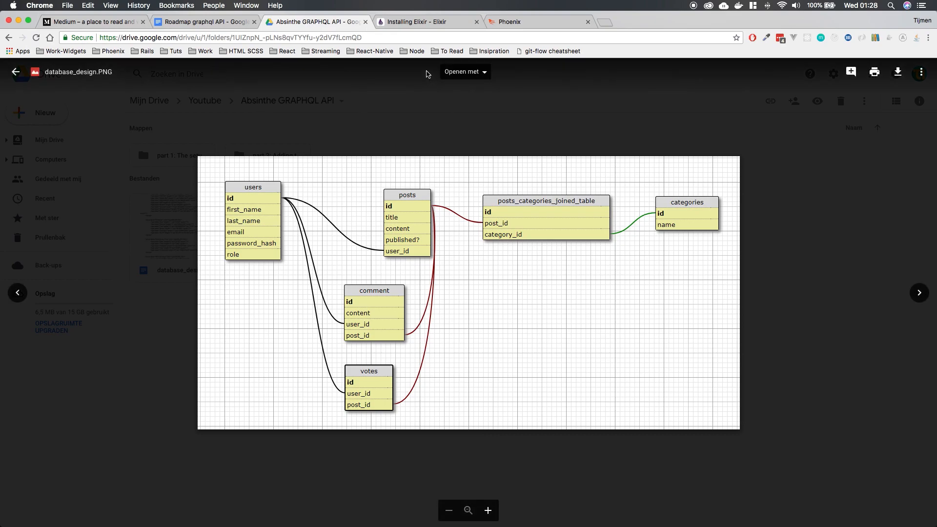
# Step: Switch to the Installing Elixir page and scroll to its Mac OS X Homebrew/Macports section
pyautogui.click(426, 22)
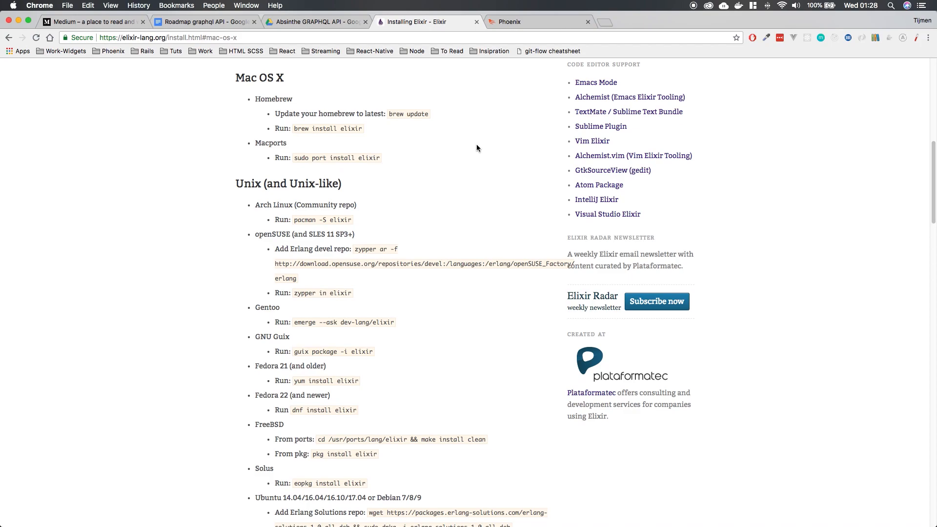
pyautogui.moveTo(374, 142)
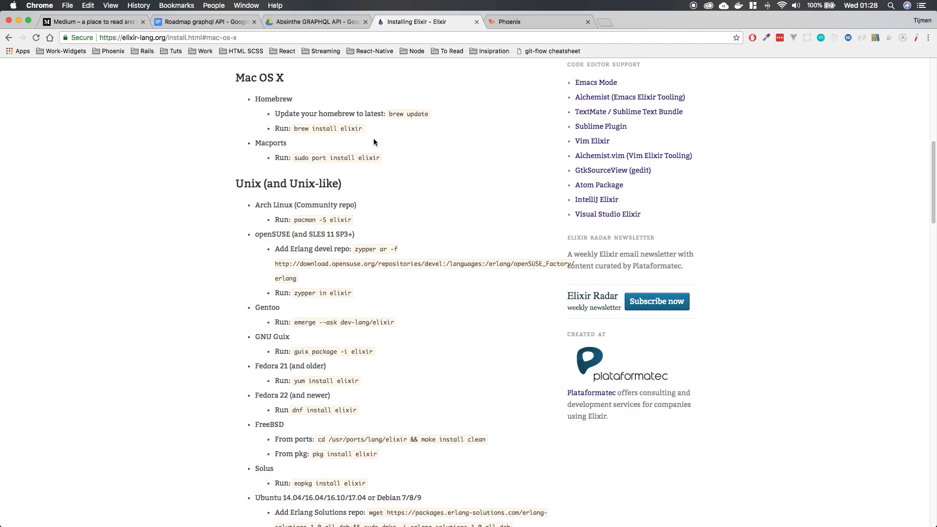
pyautogui.moveTo(455, 174)
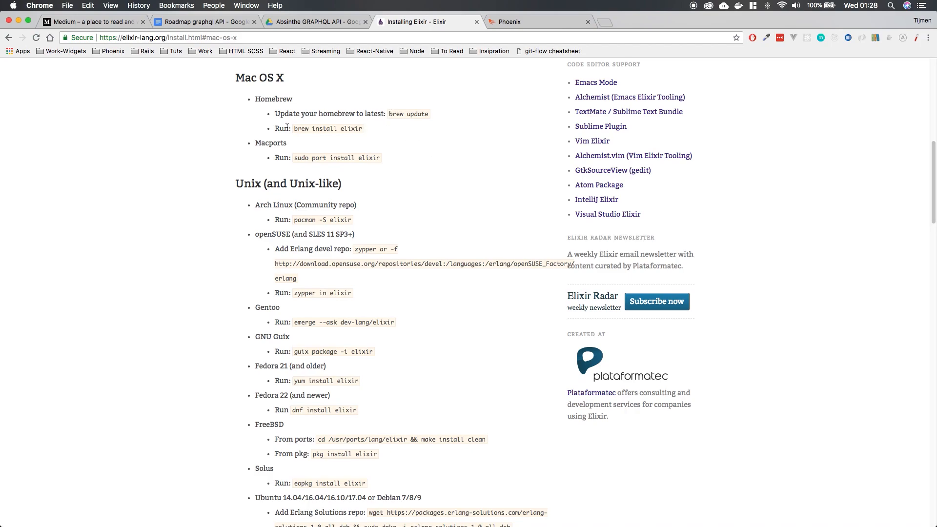
pyautogui.moveTo(361, 124)
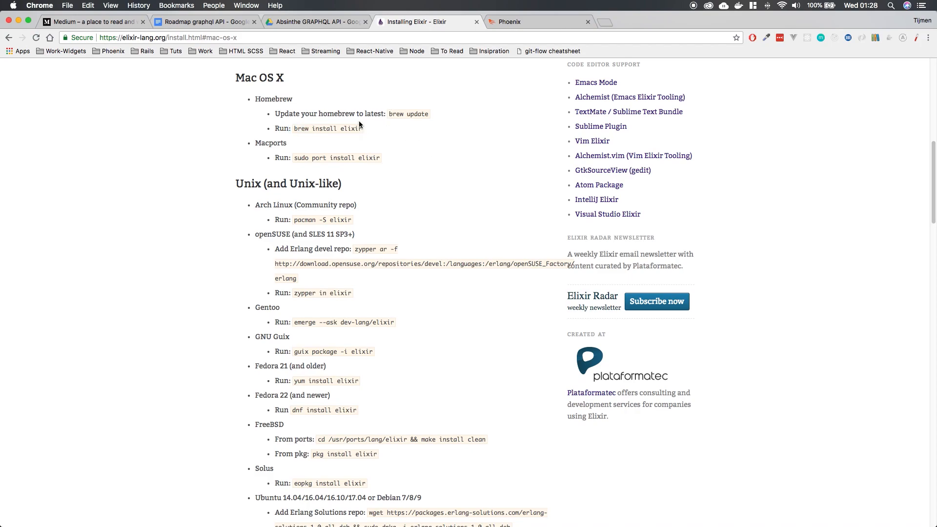
pyautogui.scroll(3)
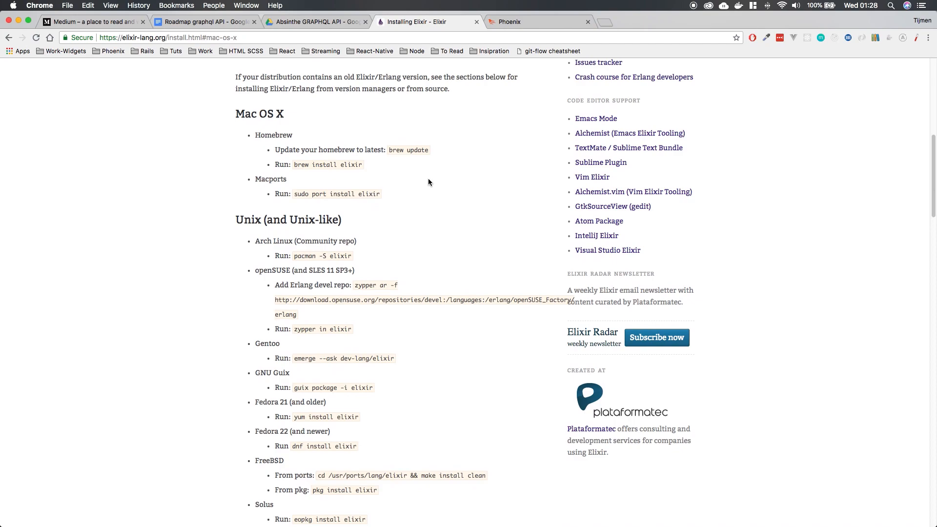
pyautogui.scroll(-3)
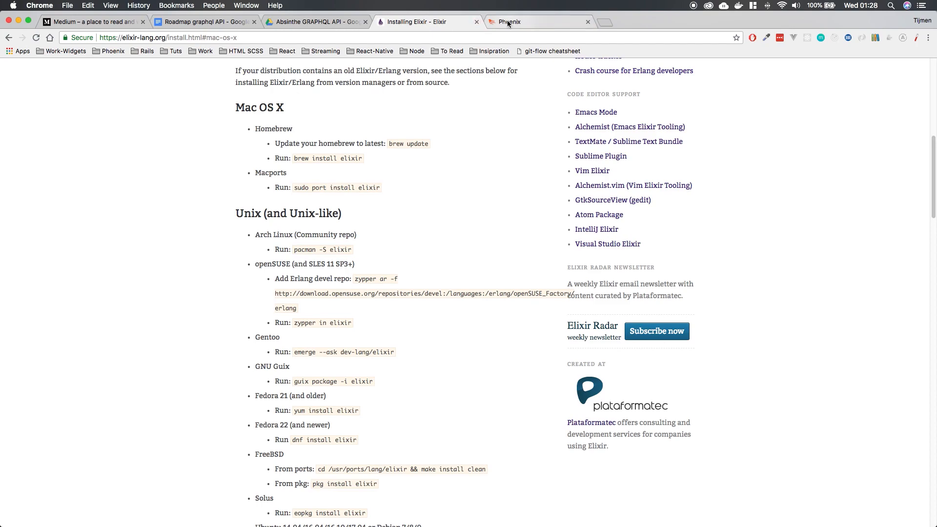
# Step: From the Phoenix site's Guides, open the v1.3.4 Installation guide and scroll through its requirements
pyautogui.click(537, 21)
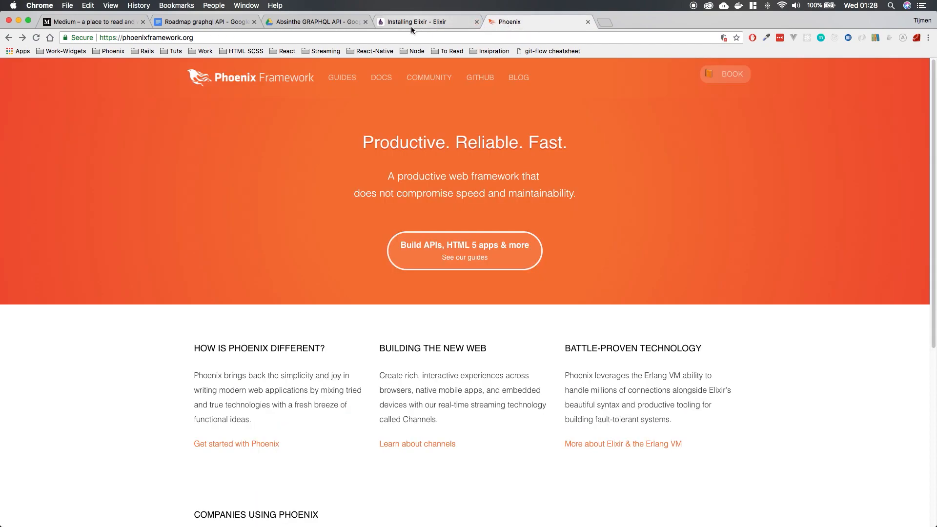
pyautogui.moveTo(342, 77)
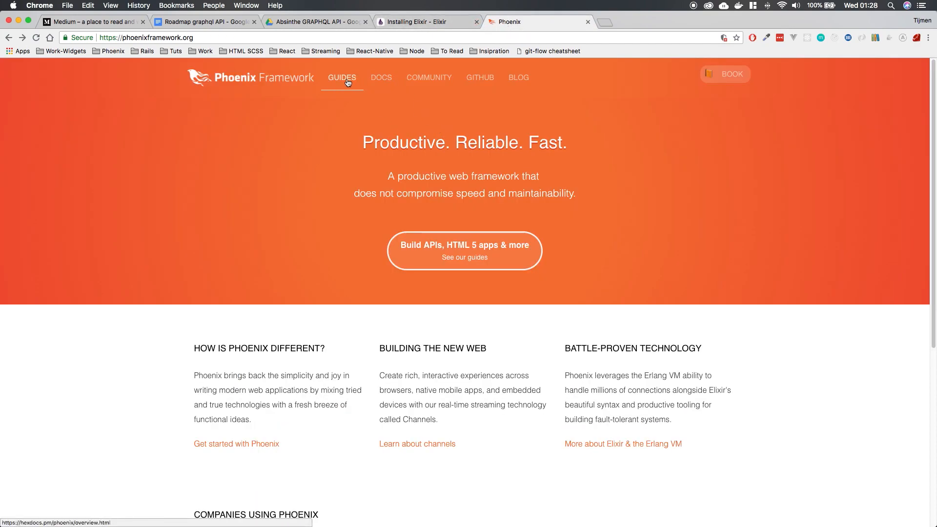
pyautogui.click(341, 77)
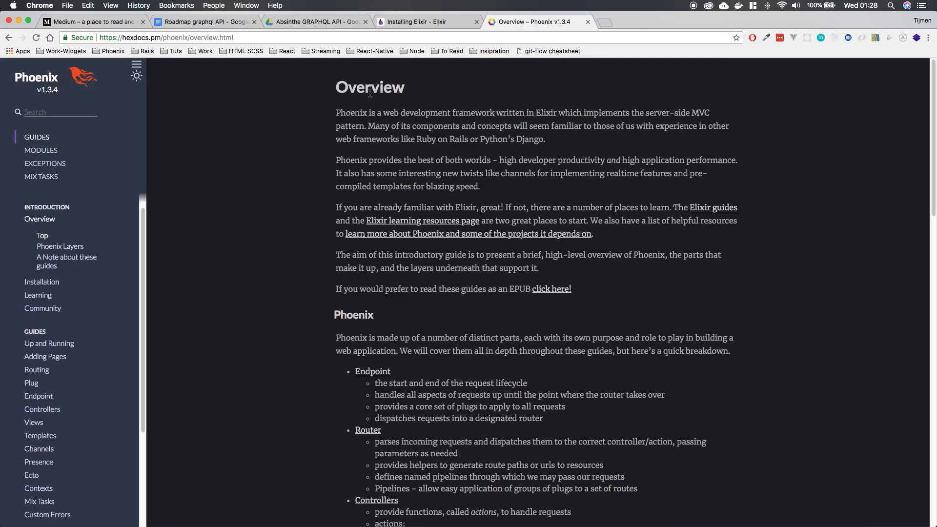
pyautogui.moveTo(47, 265)
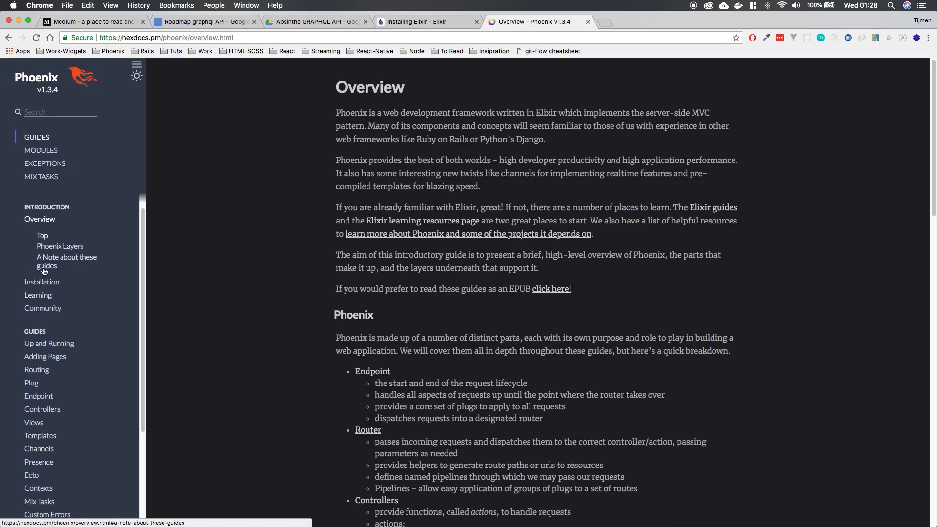
pyautogui.click(42, 281)
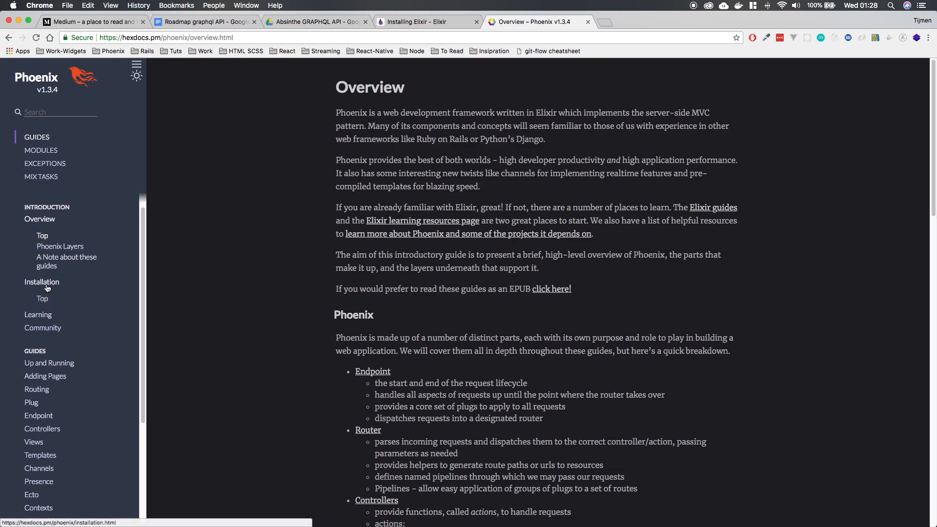
pyautogui.click(42, 281)
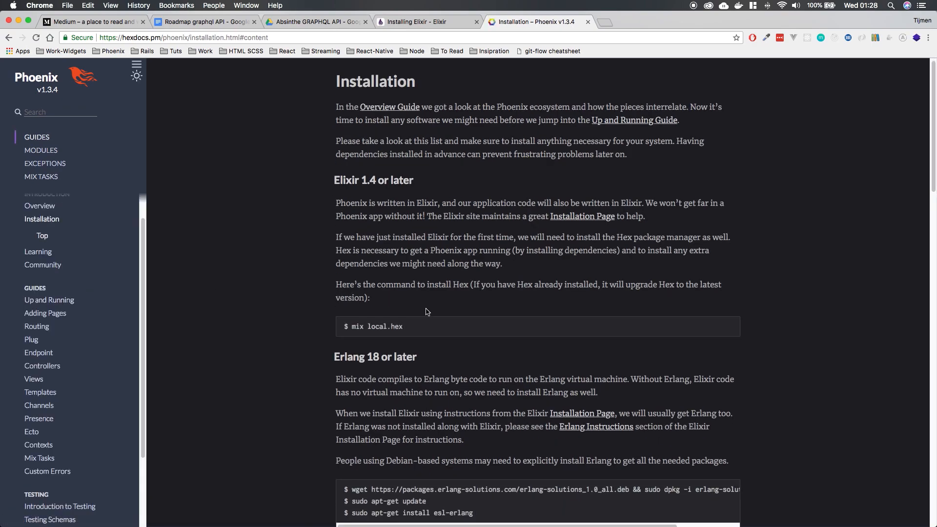
pyautogui.scroll(-3)
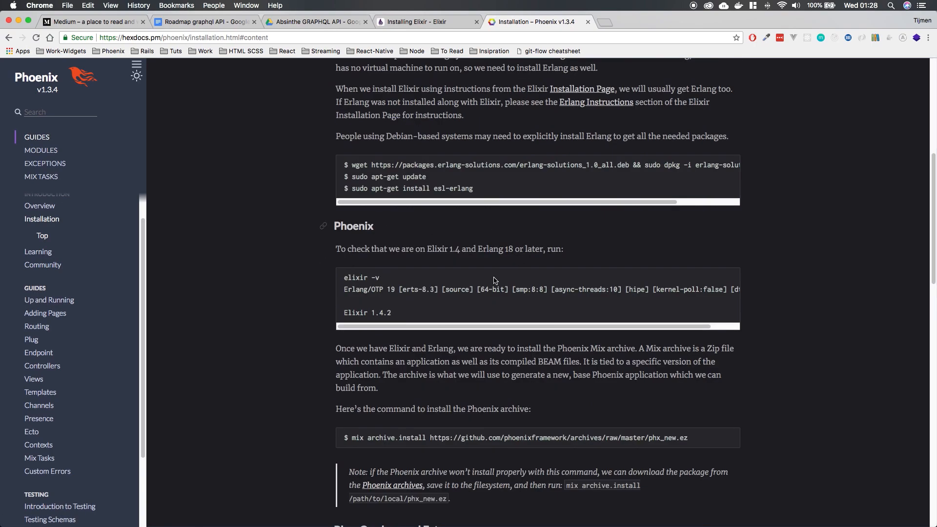
pyautogui.scroll(-3)
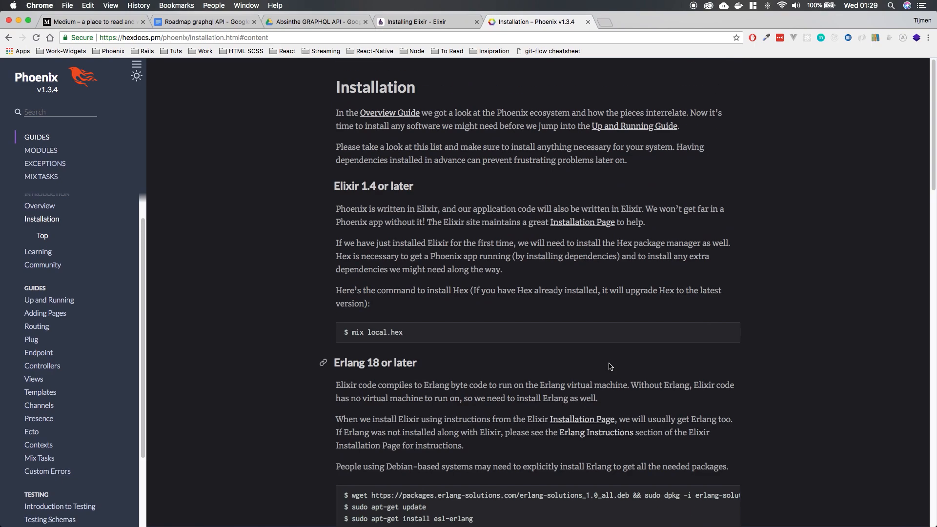
pyautogui.moveTo(460, 81)
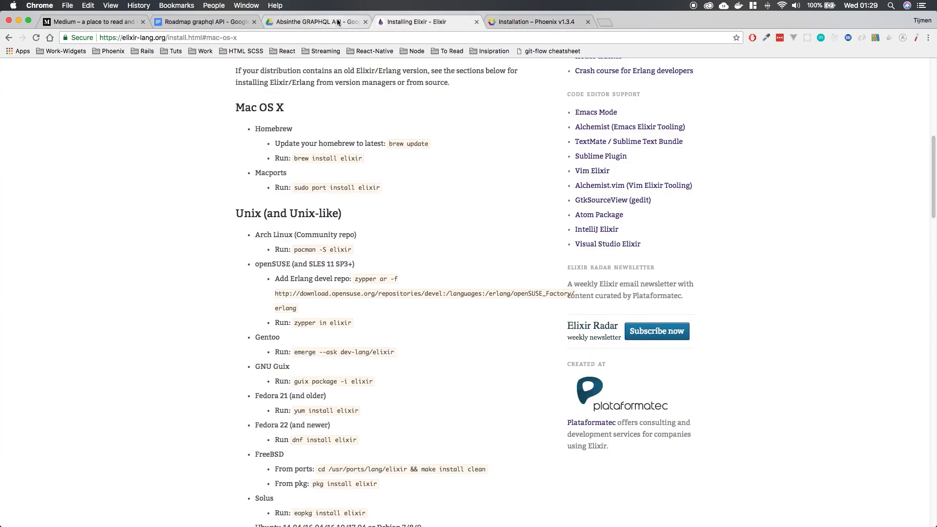
# Step: Glance at the Drive database diagram, then return to the Roadmap graphql API document
pyautogui.click(315, 22)
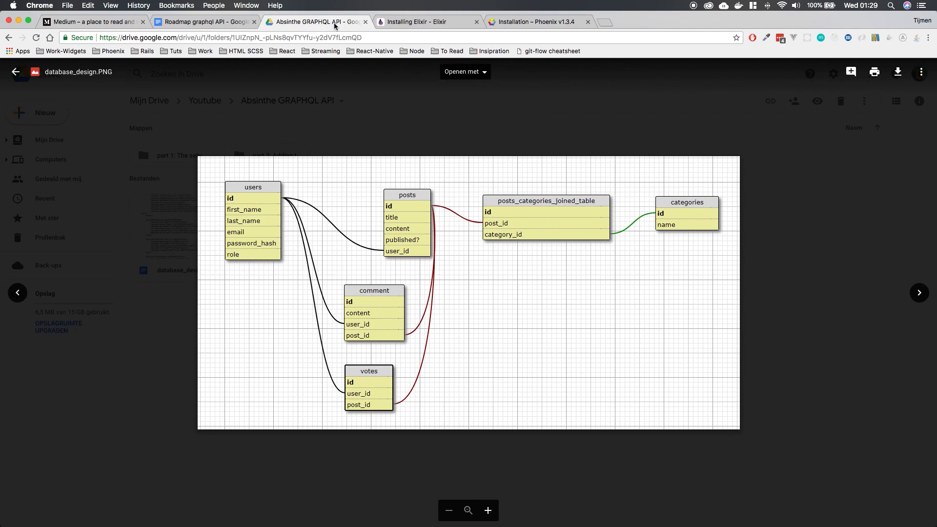
pyautogui.moveTo(343, 34)
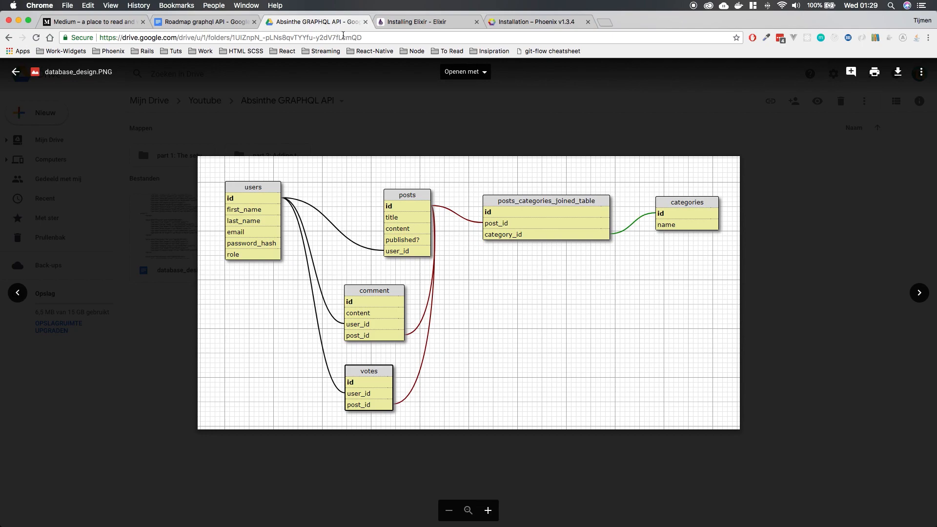
pyautogui.click(205, 22)
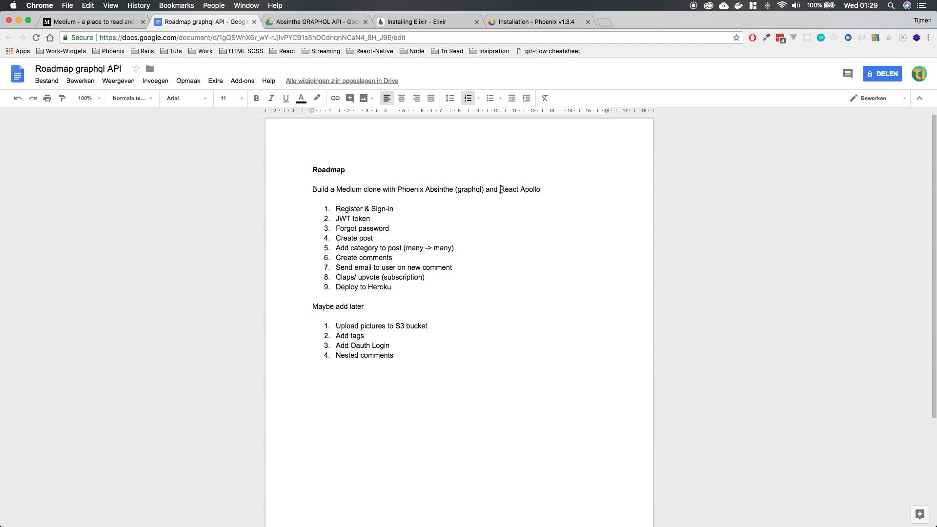
pyautogui.click(541, 190)
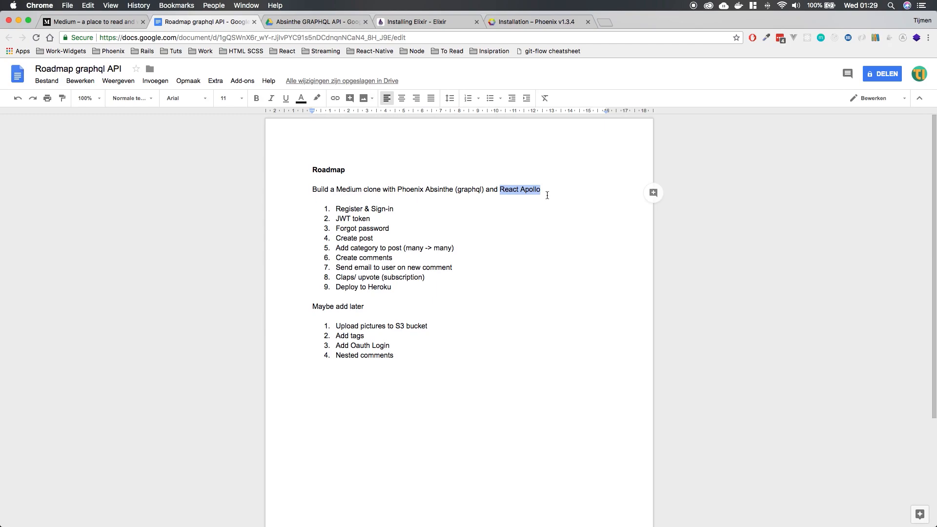
pyautogui.moveTo(523, 218)
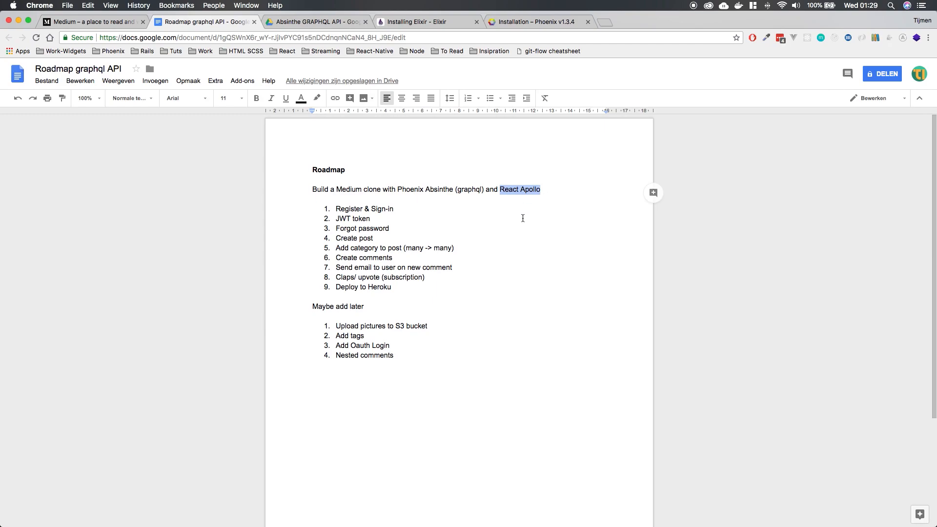
pyautogui.click(540, 189)
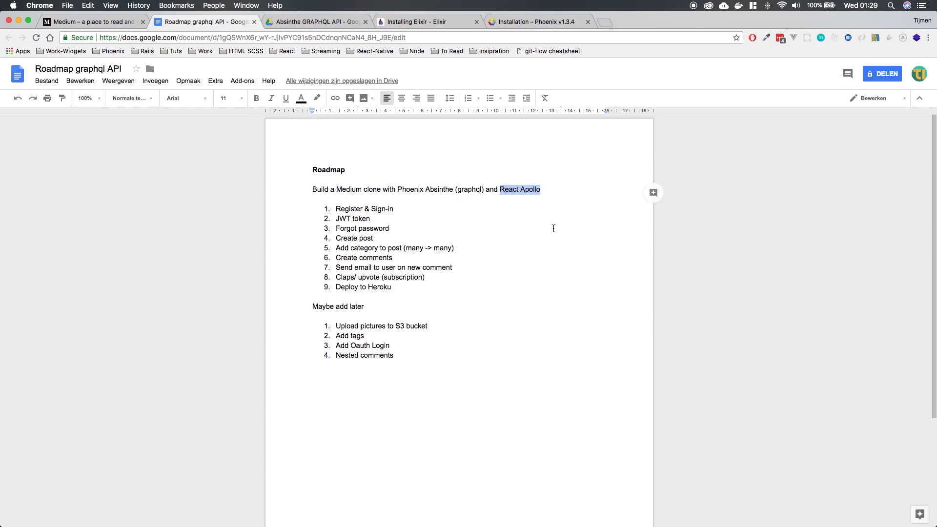
pyautogui.moveTo(545, 223)
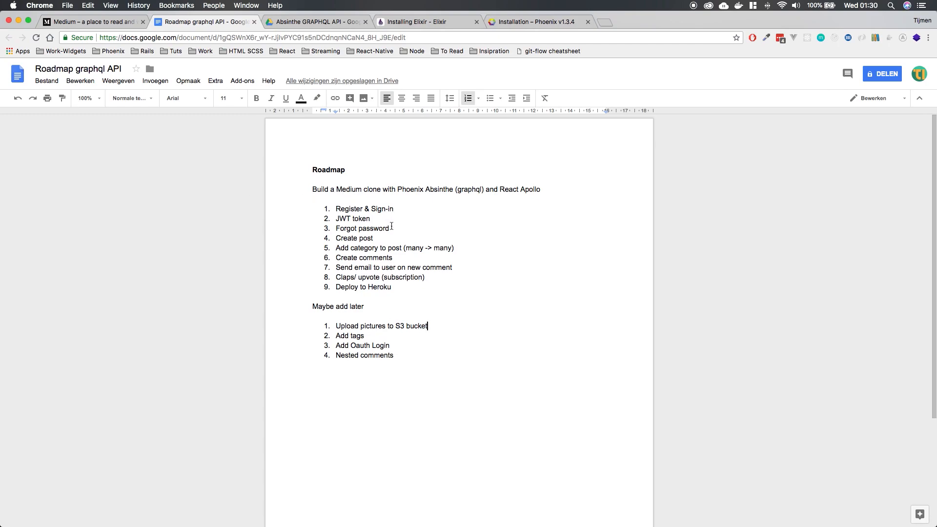
pyautogui.moveTo(385, 218)
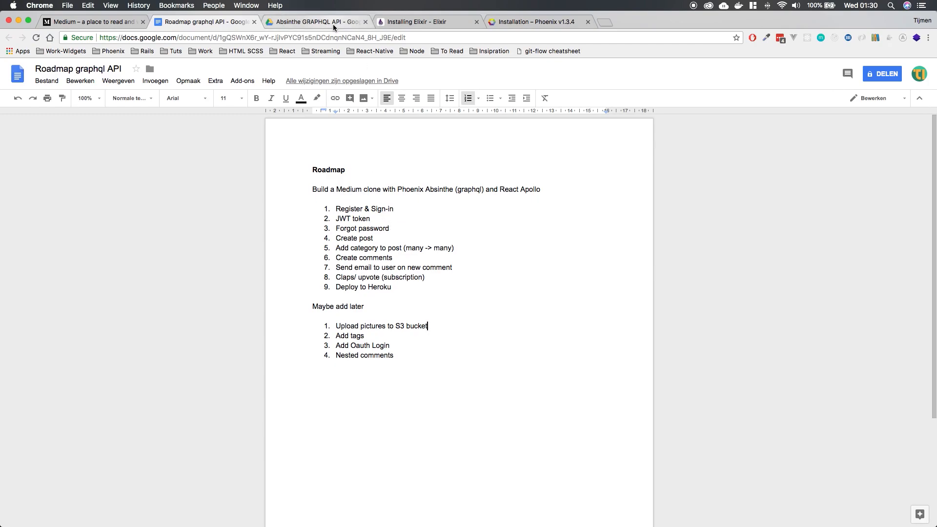
pyautogui.moveTo(316, 22)
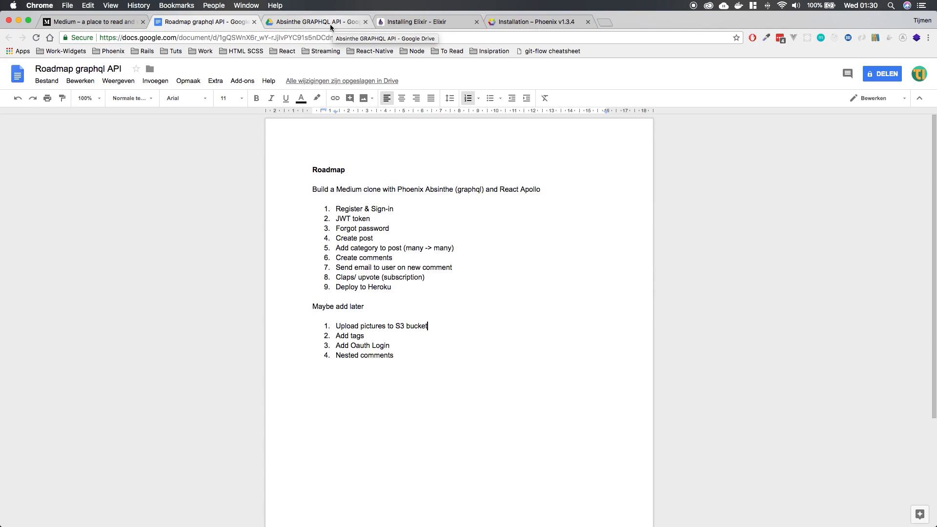
pyautogui.moveTo(329, 27)
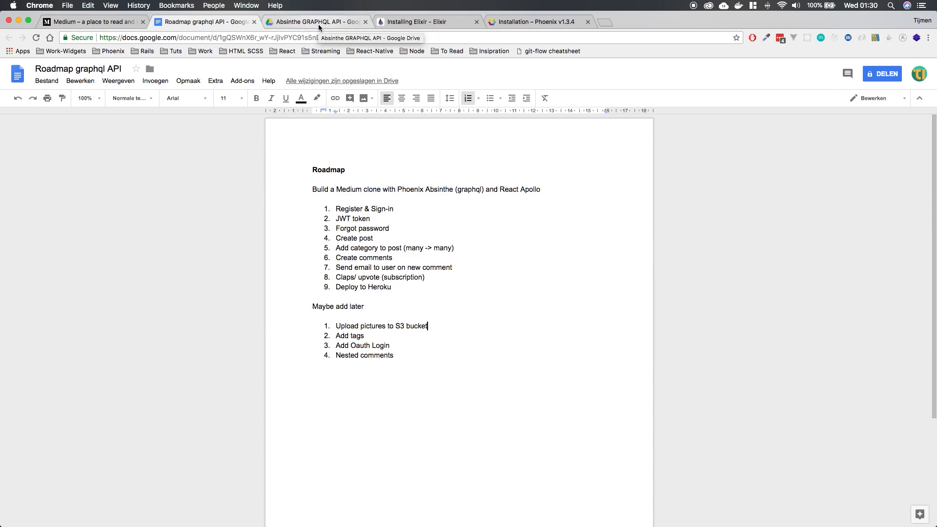
pyautogui.click(427, 22)
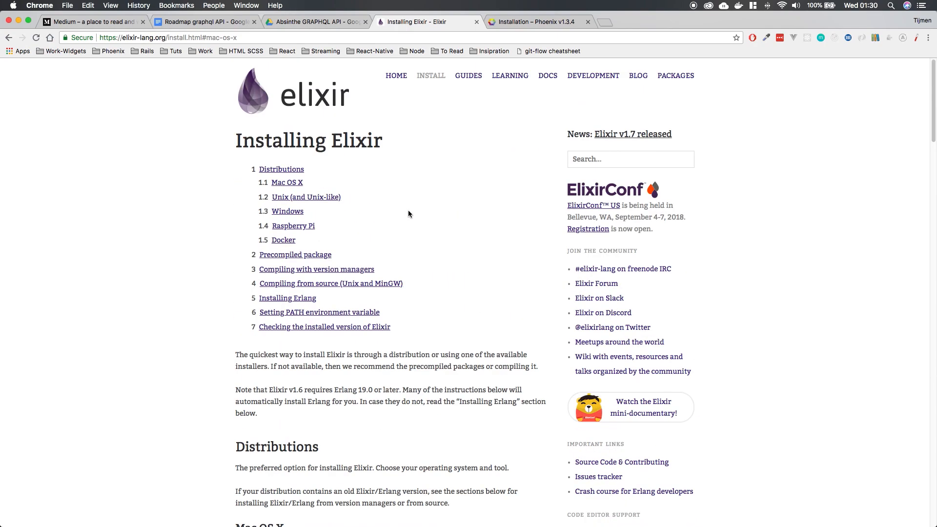
pyautogui.moveTo(377, 169)
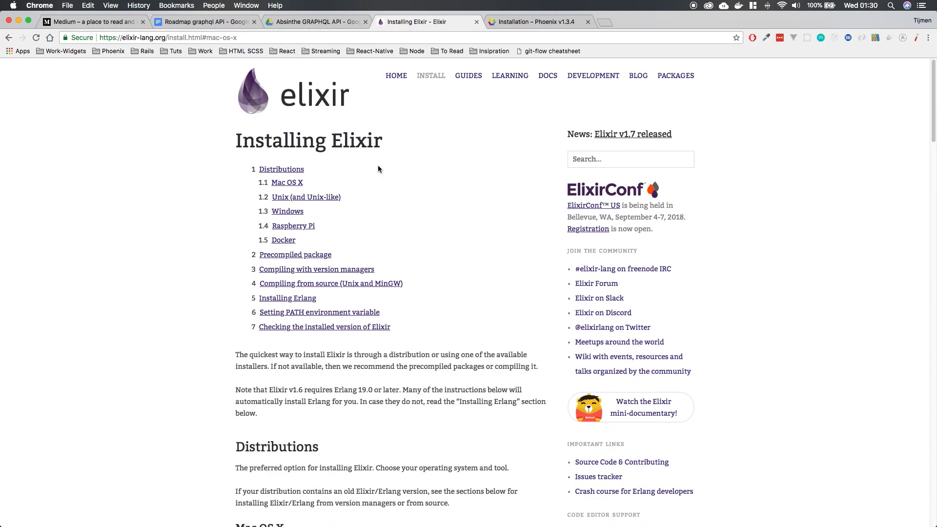